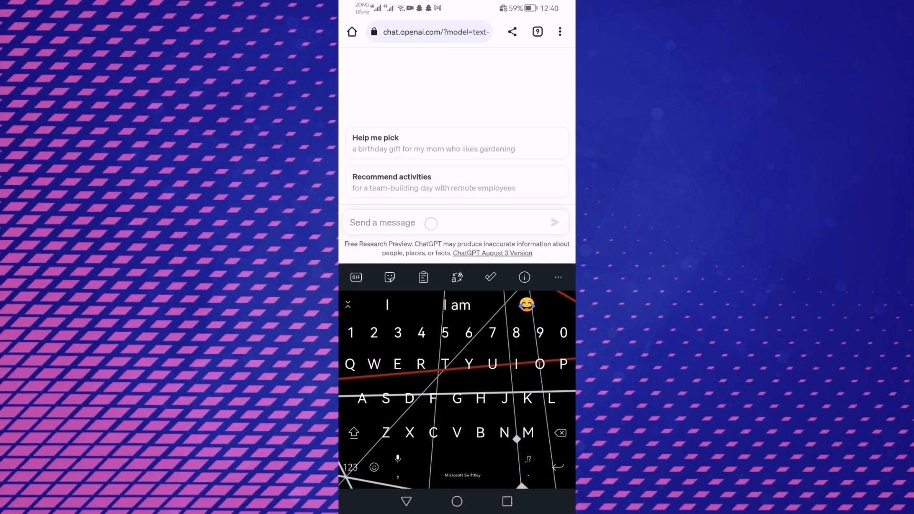
Ask ChatGPT 'What are the best practices to grow quickly on YouTube'
type("What are the best practices to grow quickly on YouTube")
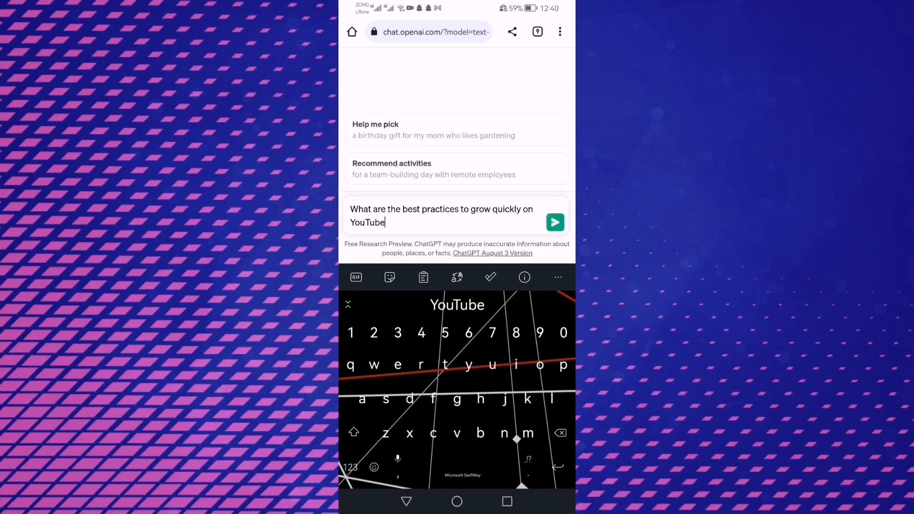
left_click(553, 222)
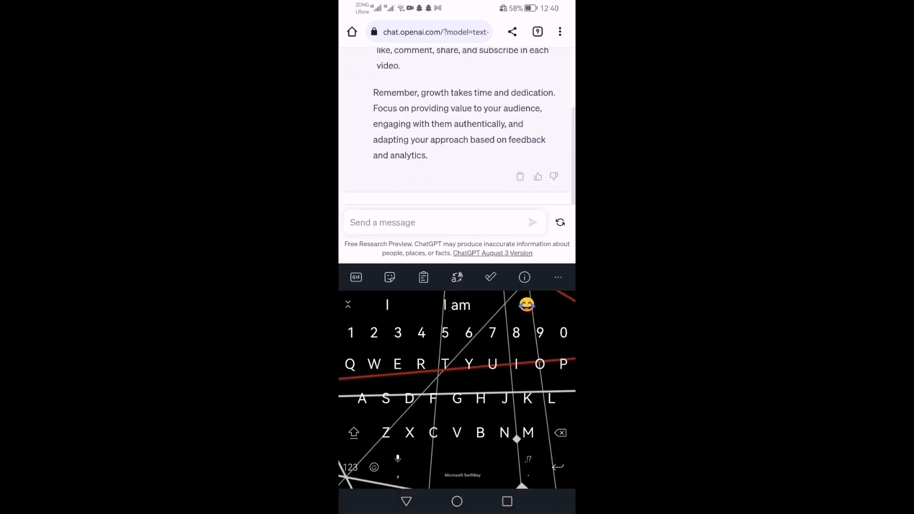
Request a YouTube video outline based on the previous tips, with a human touch, and review it
type("Can you give me an outline for a YouTube vedio, using your previous response. Add touch of human.")
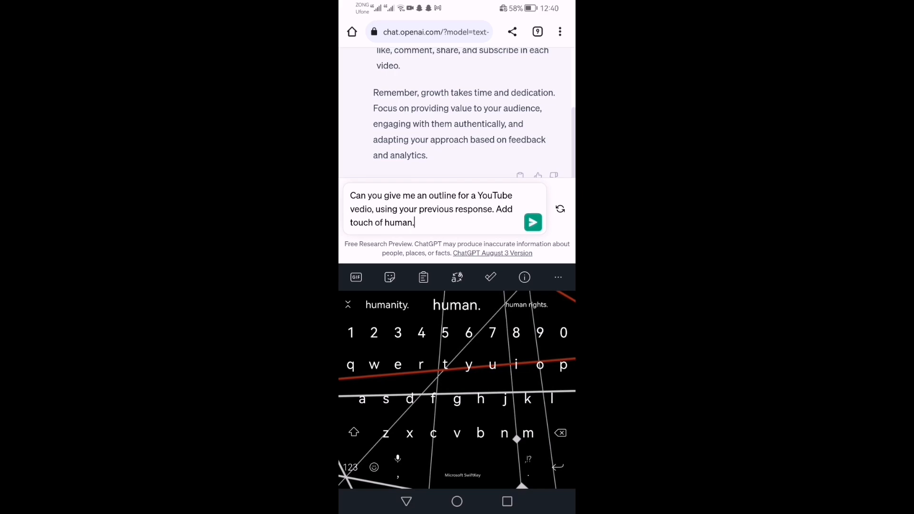
left_click(532, 222)
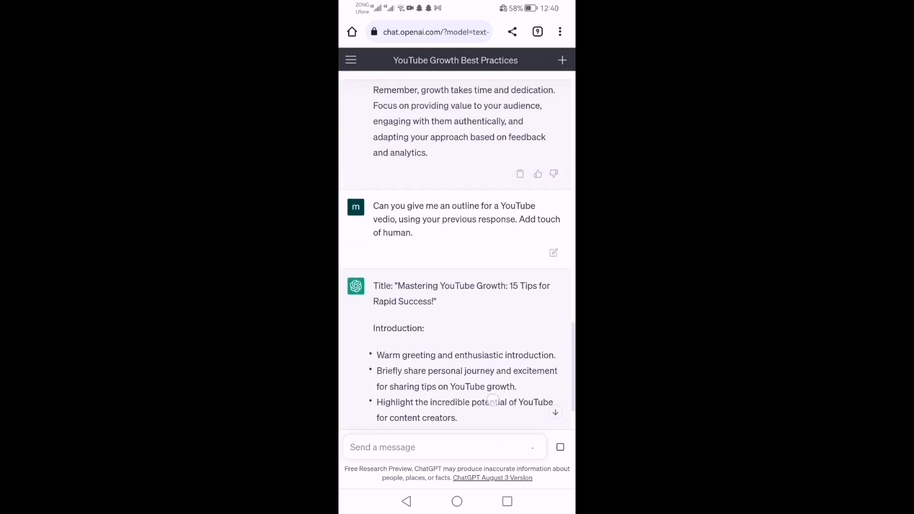
scroll("down", 3)
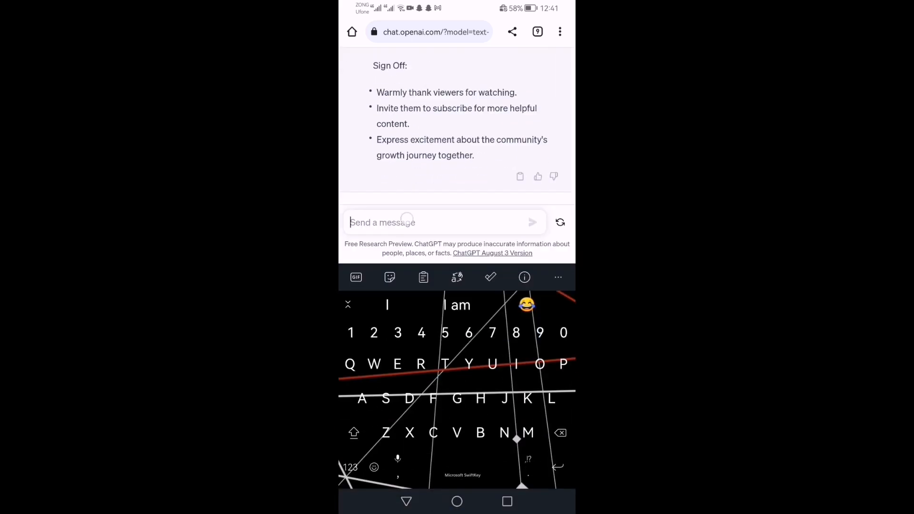
Ask ChatGPT to turn the outline into a full YouTube video script with a human touch
type("Can you use this outline to write a full YouTube vedio script and include a touch of human")
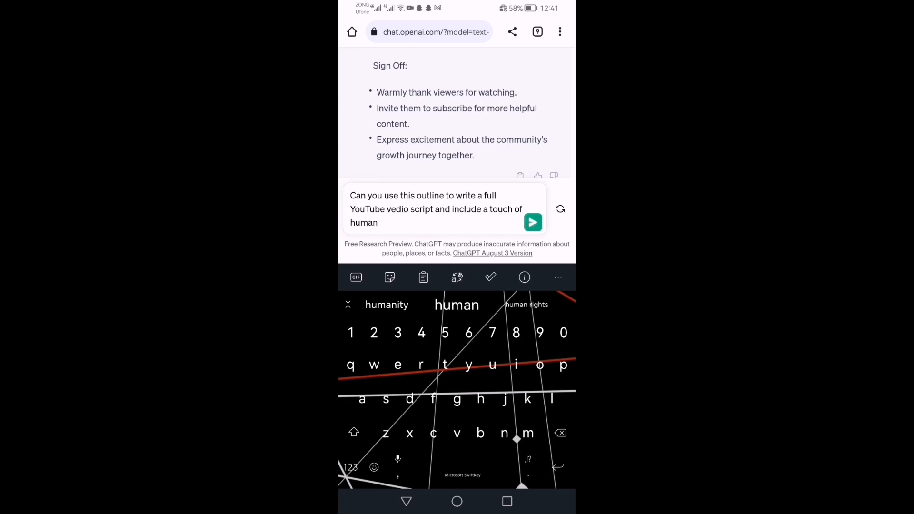
left_click(533, 223)
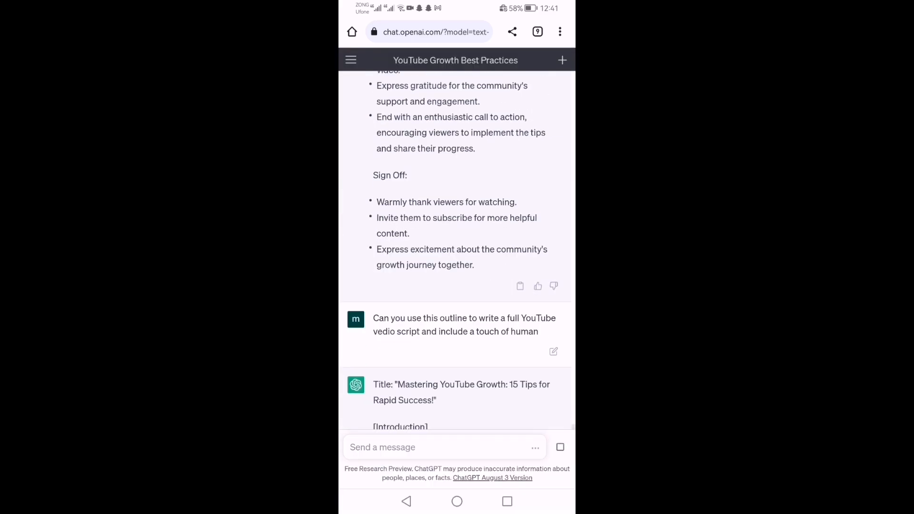
Scroll through the generated script's introduction, consistency, keyword optimization and thumbnail sections
scroll("down", 3)
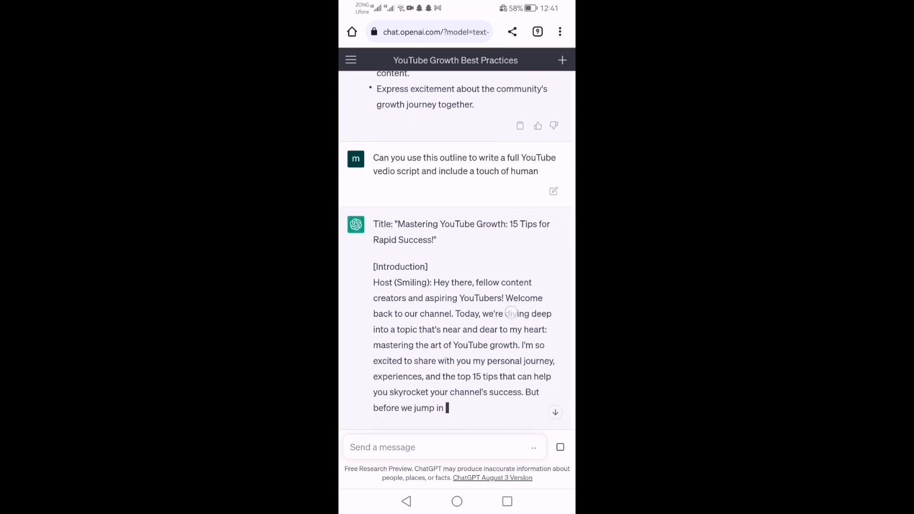
scroll("down", 3)
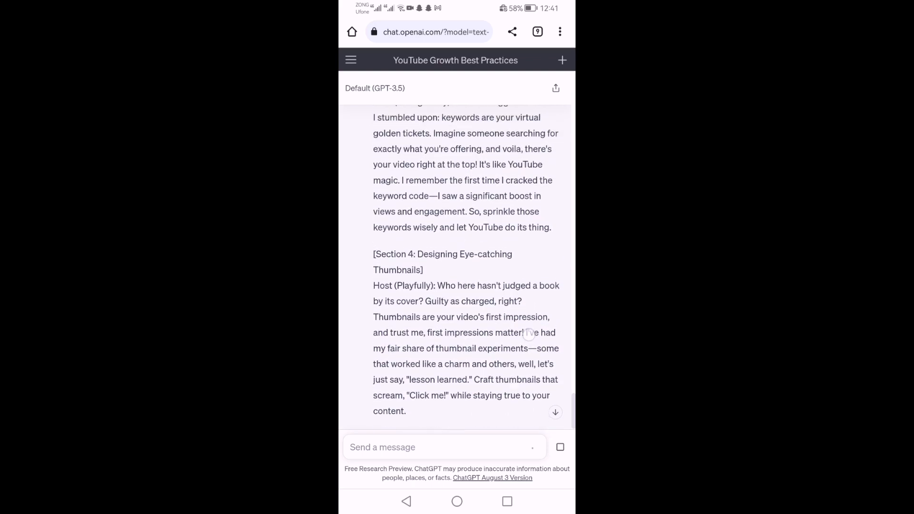
scroll("up", 3)
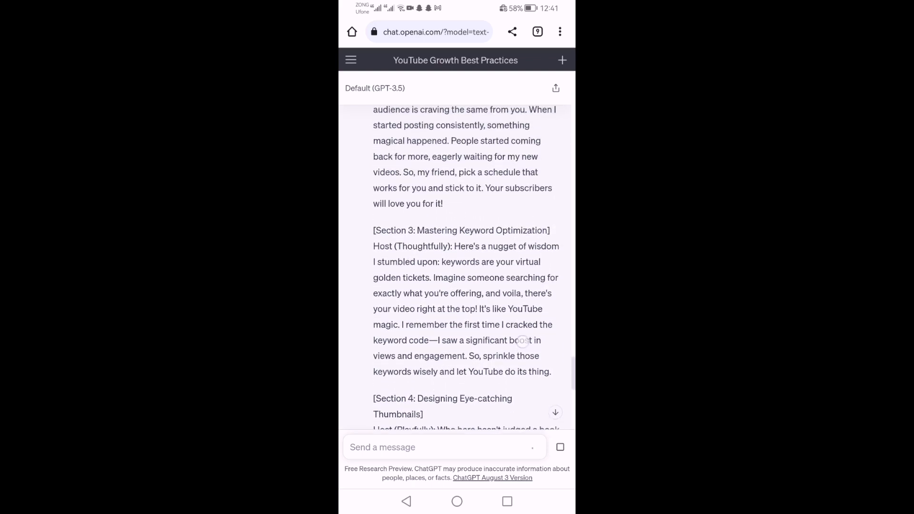
scroll("up", 3)
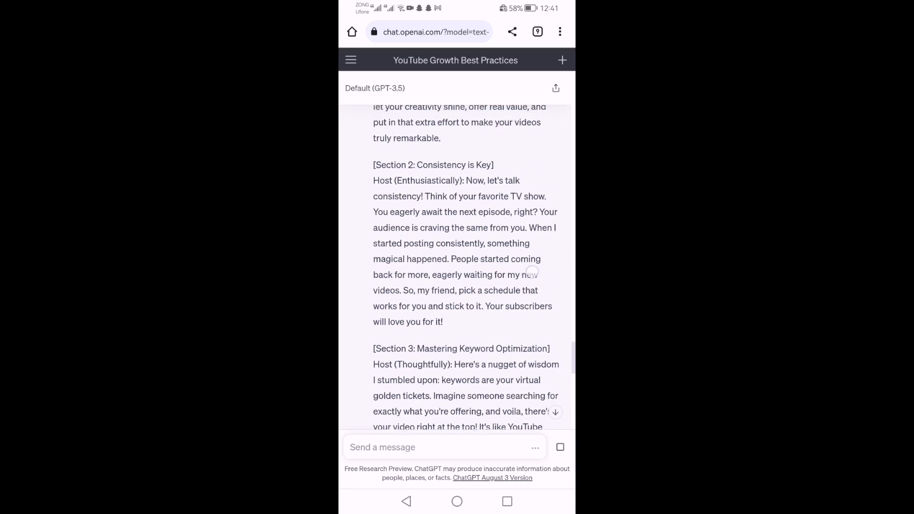